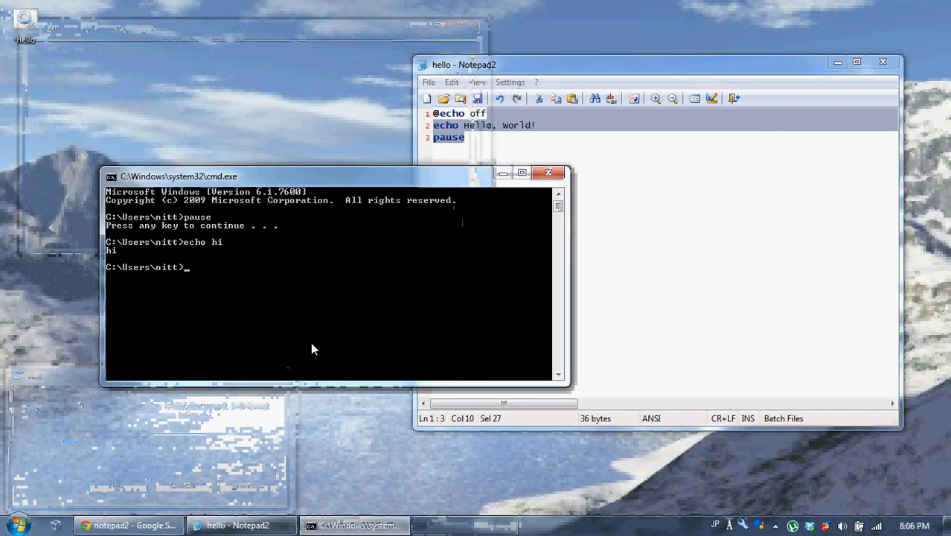
# Run help and scroll down through the list of built-in commands and their descriptions
pyautogui.write('help')
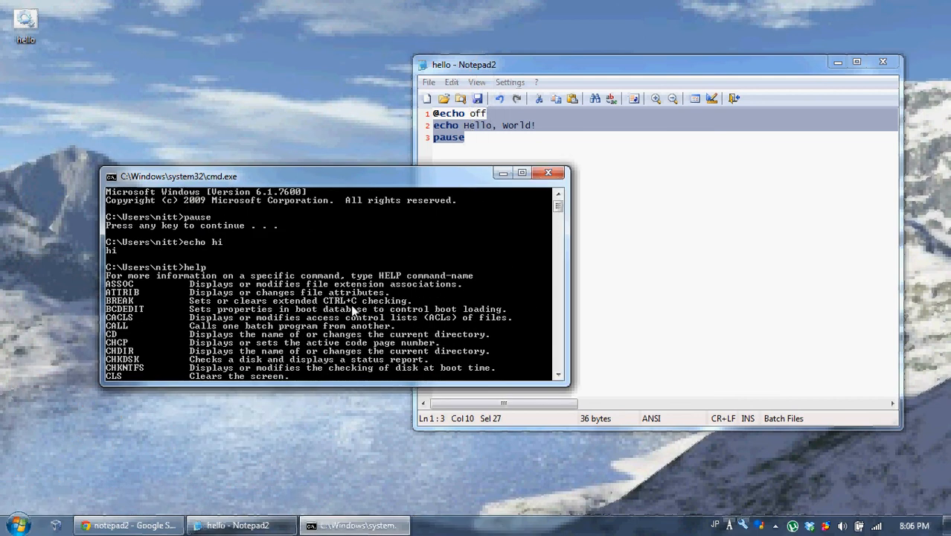
pyautogui.scroll(-3)
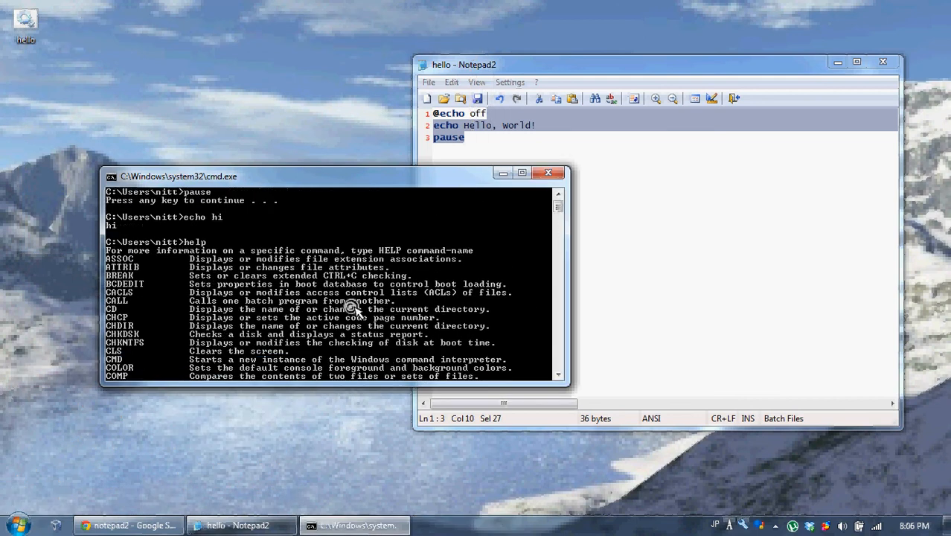
pyautogui.scroll(-3)
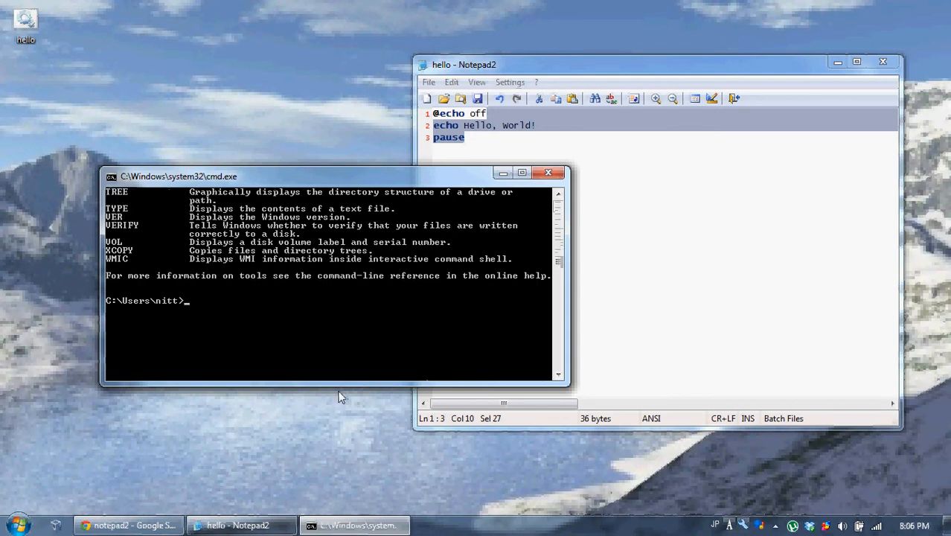
# Open Computer from the Start menu and browse from C:\Users into the current user's folder
pyautogui.click(15, 525)
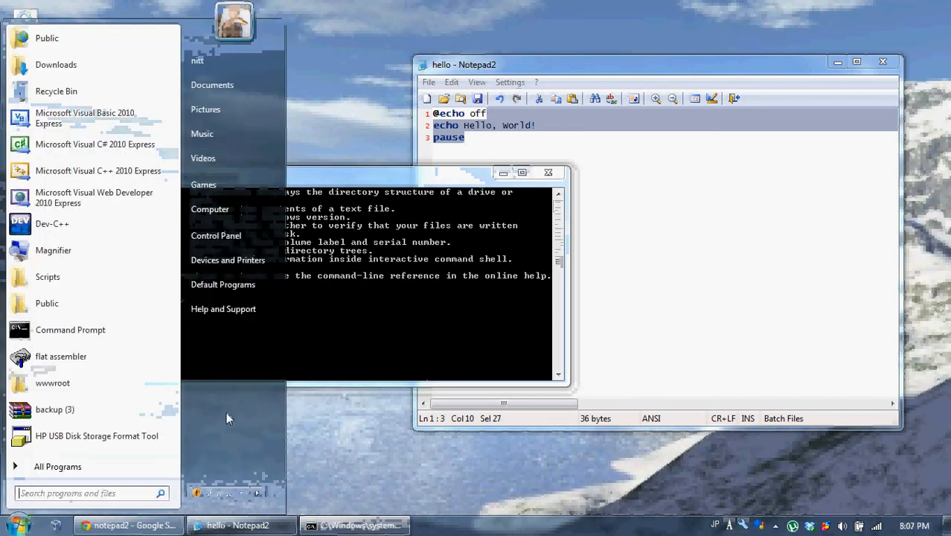
pyautogui.moveTo(220, 227)
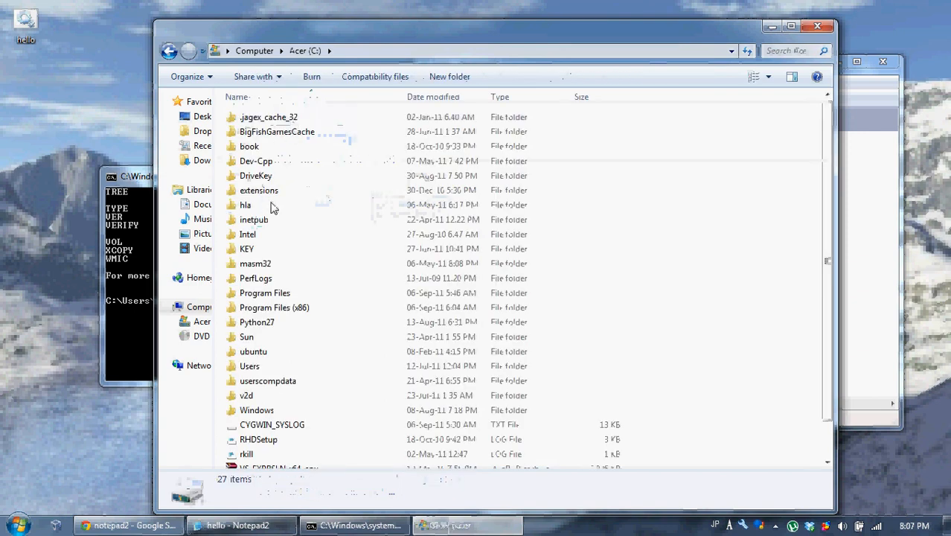
pyautogui.moveTo(246, 205)
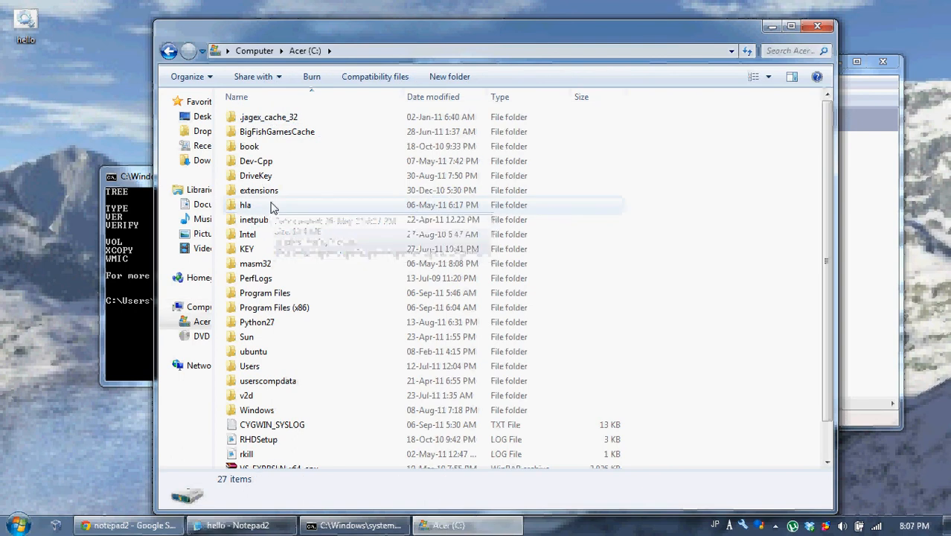
pyautogui.click(249, 365)
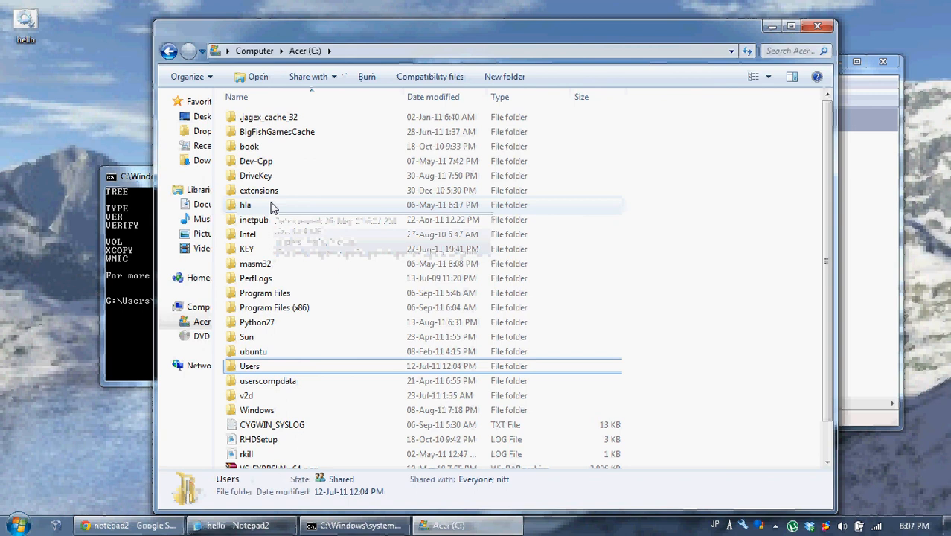
pyautogui.doubleClick(249, 365)
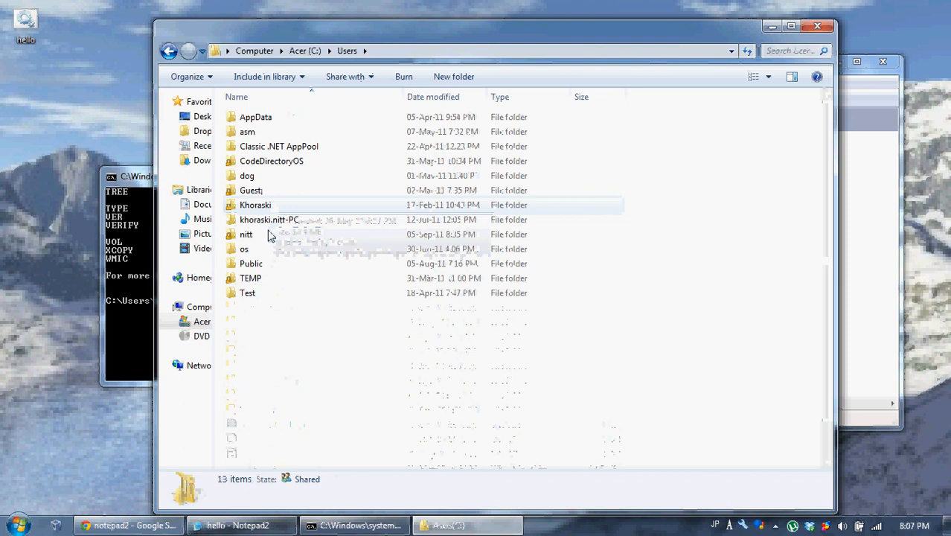
pyautogui.click(269, 219)
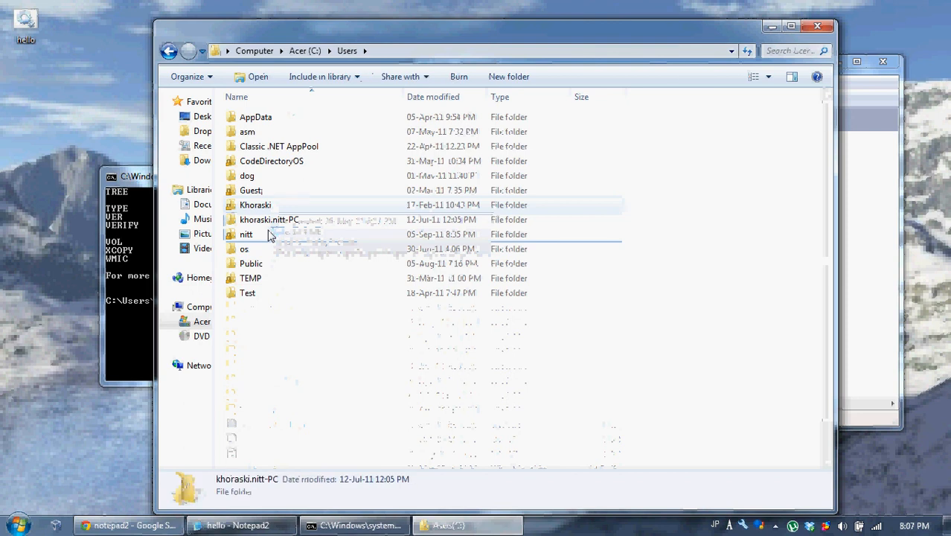
pyautogui.click(245, 234)
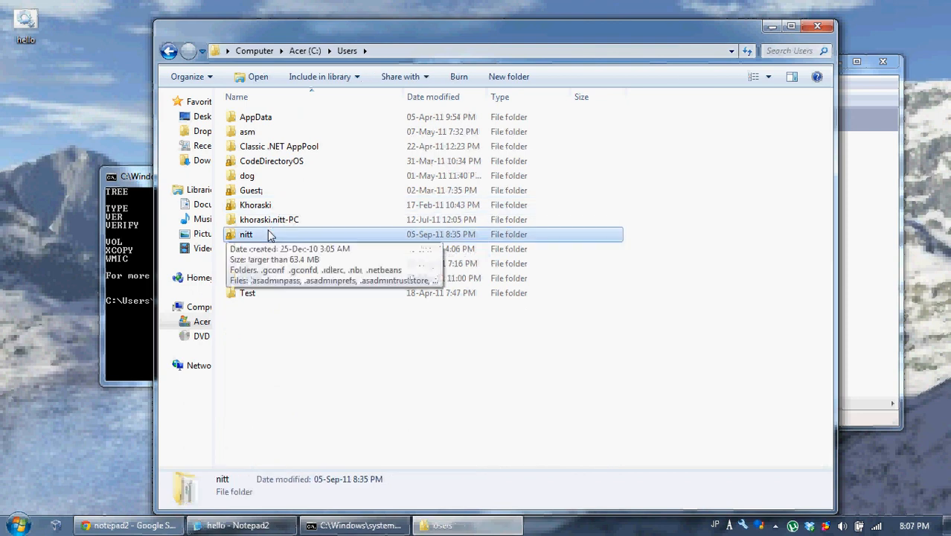
pyautogui.doubleClick(247, 234)
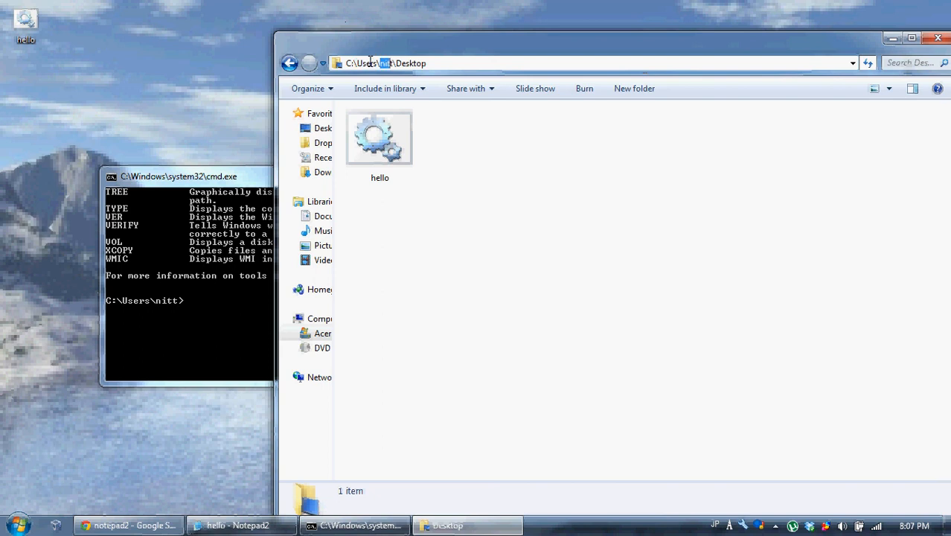
# Reveal the Desktop folder's full text path in the address bar, then refocus the cmd window
pyautogui.doubleClick(411, 62)
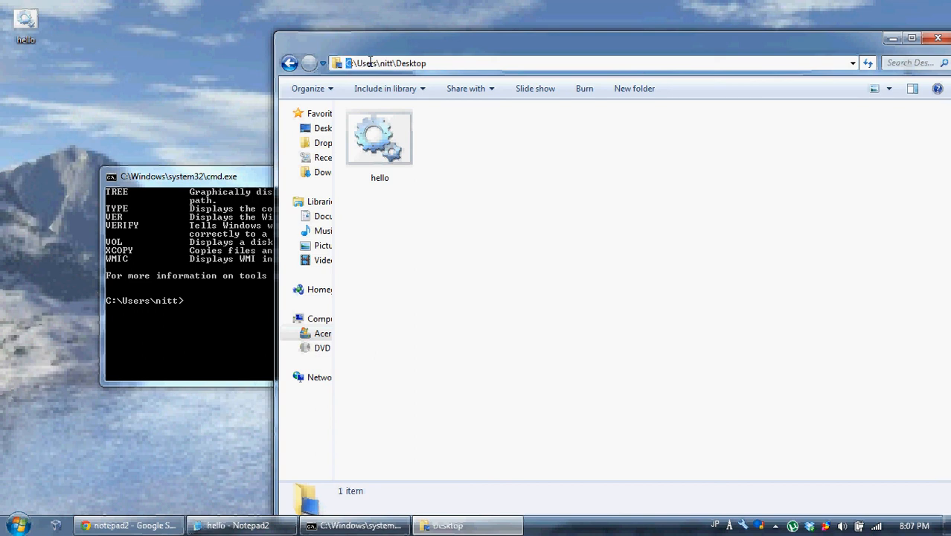
pyautogui.click(386, 63)
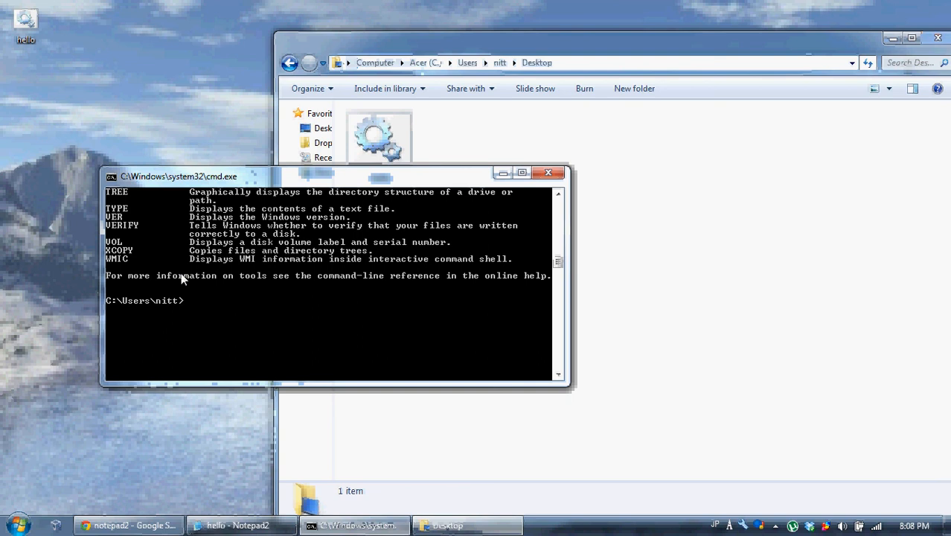
# Run 'type hello.bat' from the home folder, getting a file-not-found error
pyautogui.write('type')
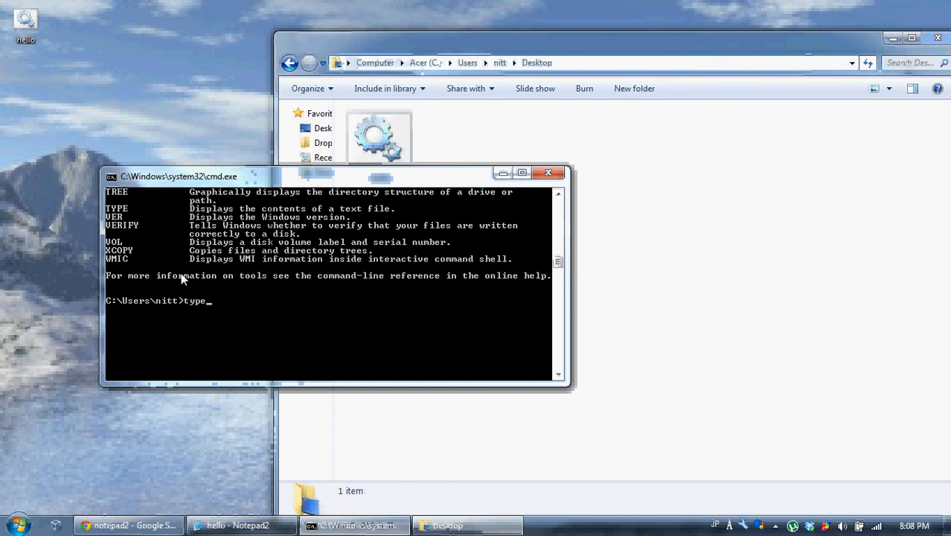
pyautogui.press('backspace')
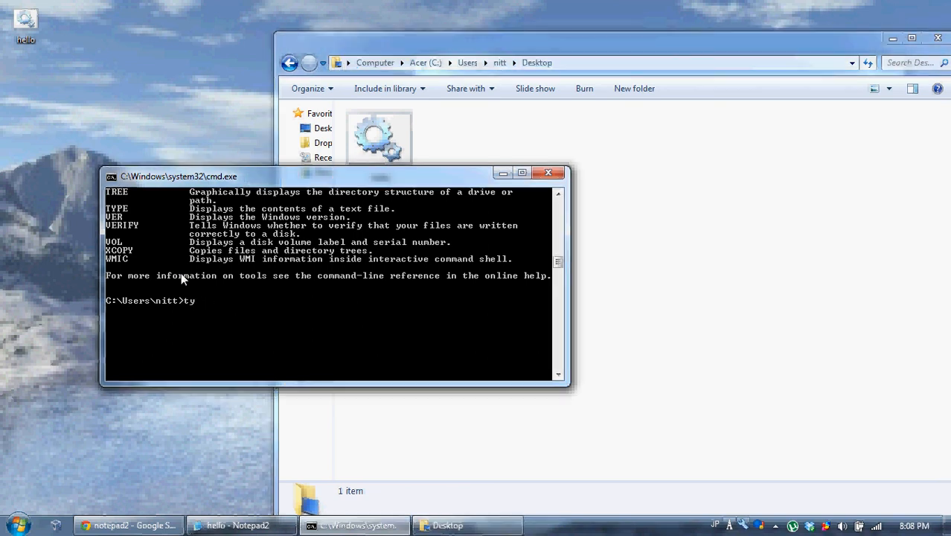
pyautogui.write('pe hello.bat')
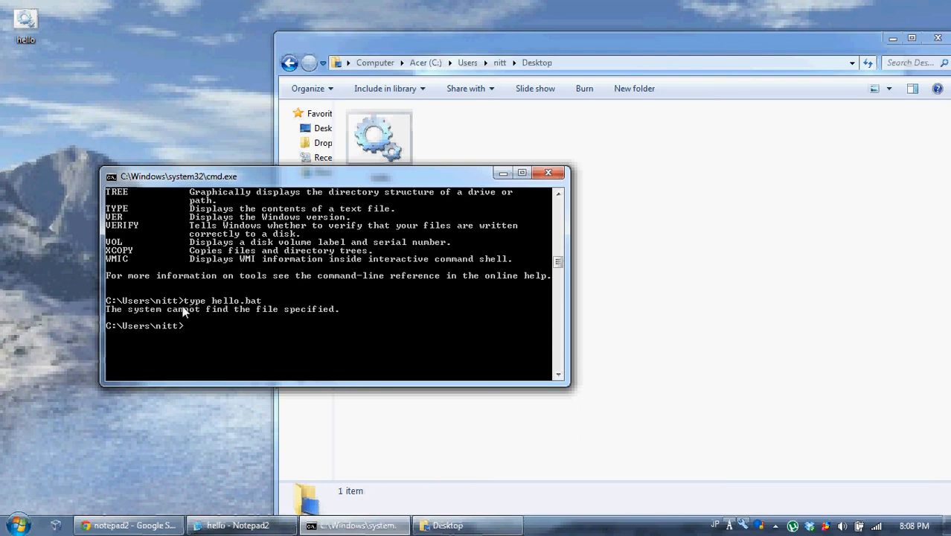
pyautogui.moveTo(123, 277)
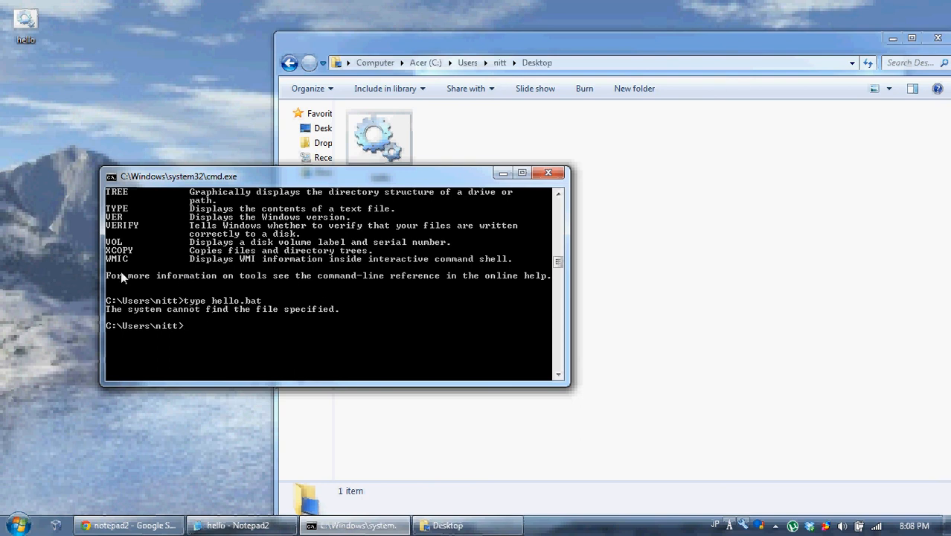
pyautogui.moveTo(113, 333)
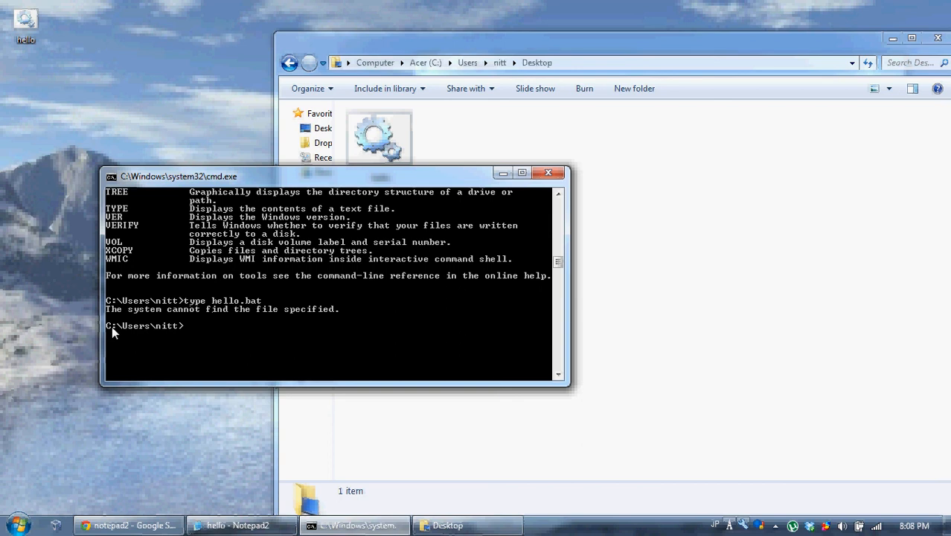
pyautogui.moveTo(137, 334)
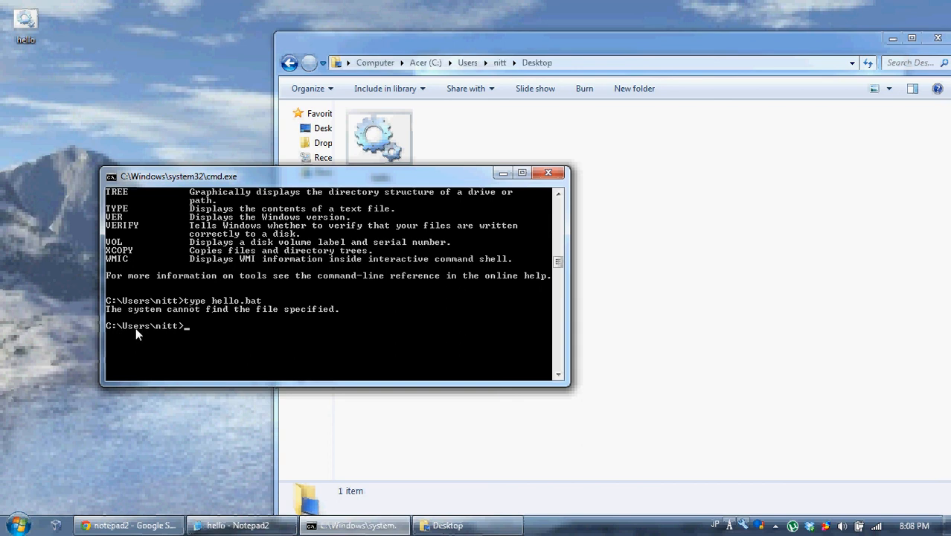
pyautogui.moveTo(170, 334)
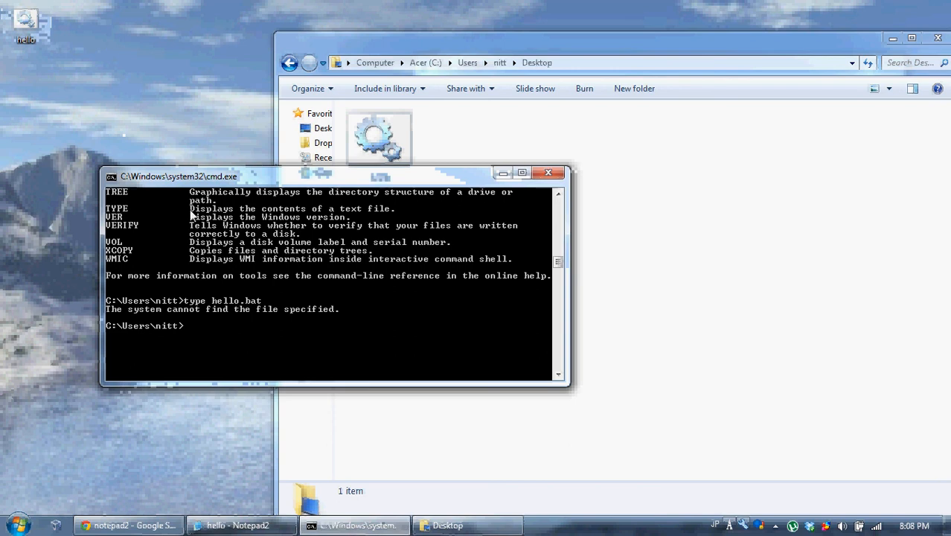
# Enter Desktop, print hello.bat's three lines, then go up with cd.
pyautogui.write('cd desktop')
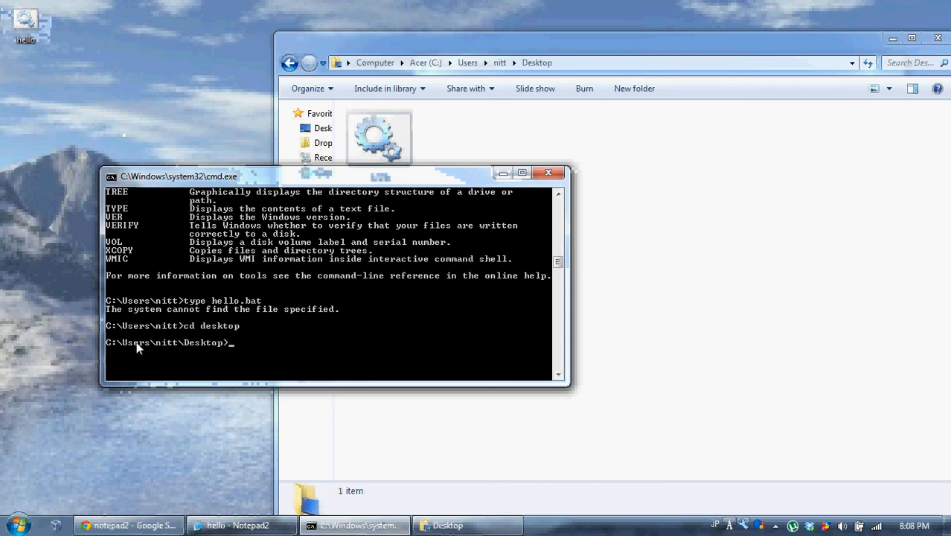
pyautogui.moveTo(212, 349)
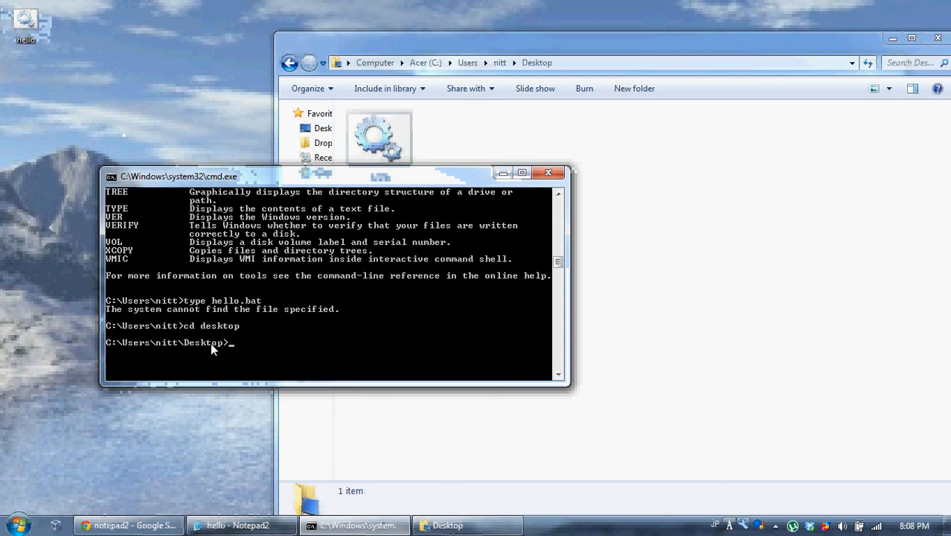
pyautogui.write('type hello.bat')
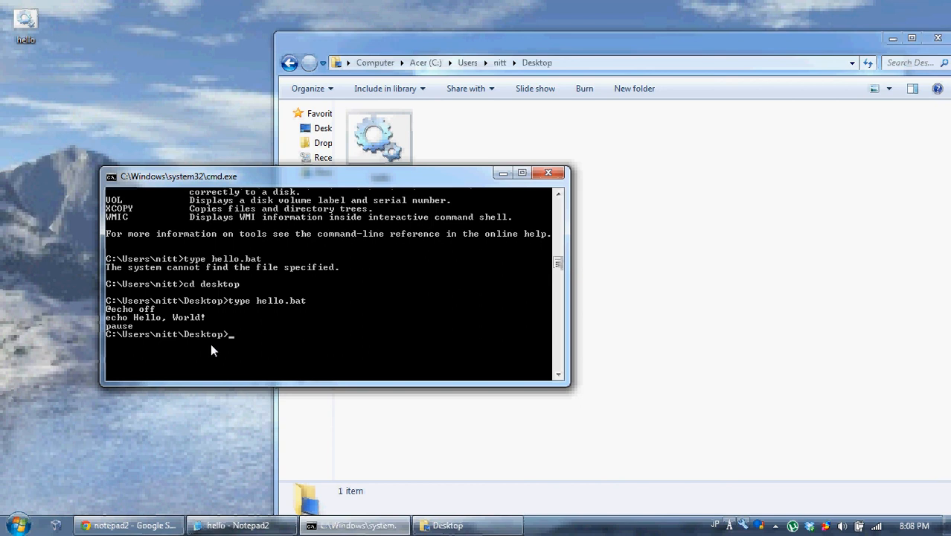
pyautogui.write('cd..')
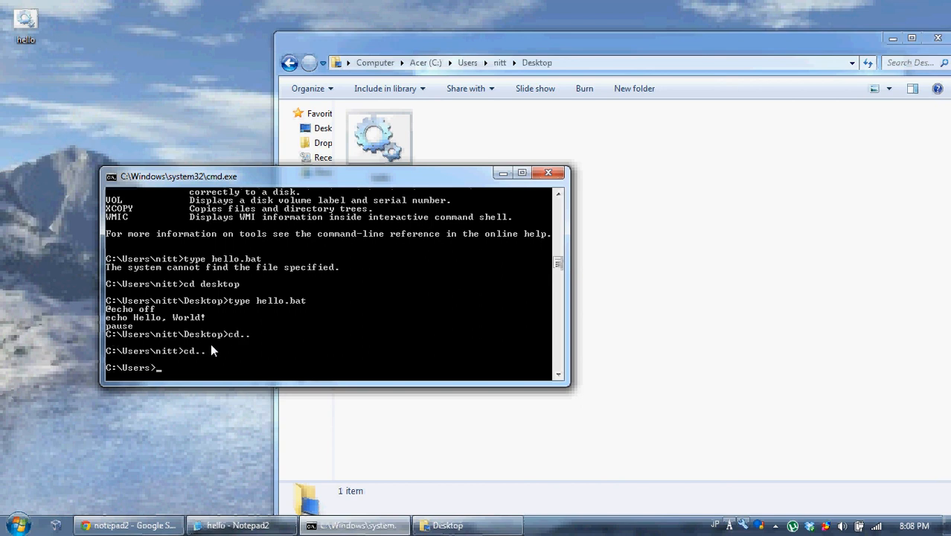
# Return to Desktop via 'cd c:\users\nitt\desktop' and run help again
pyautogui.write('cd c:\\use')
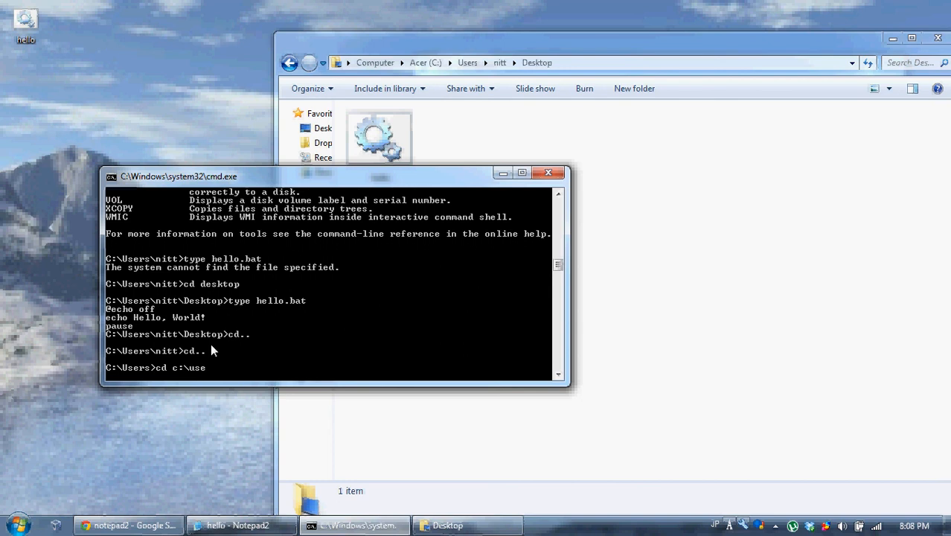
pyautogui.write('rs\\nitt\\desktop')
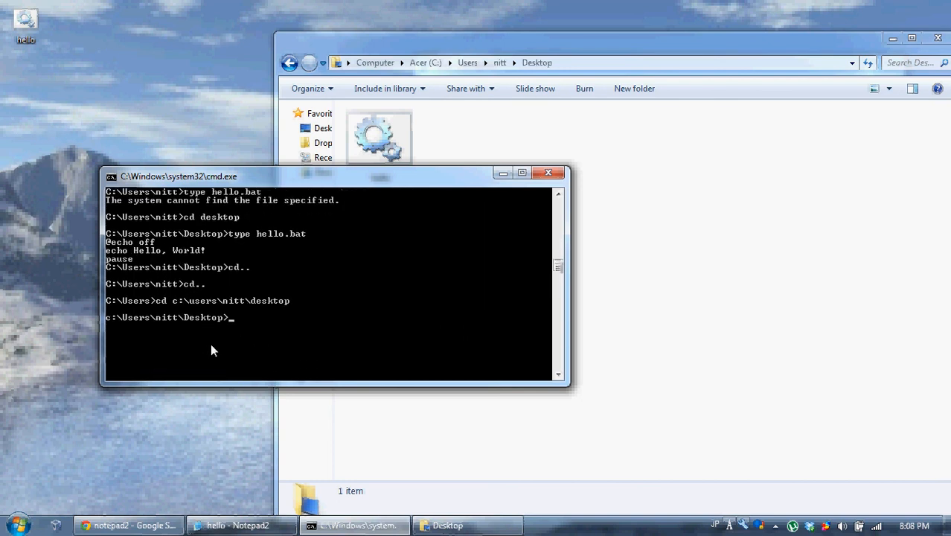
pyautogui.moveTo(499, 158)
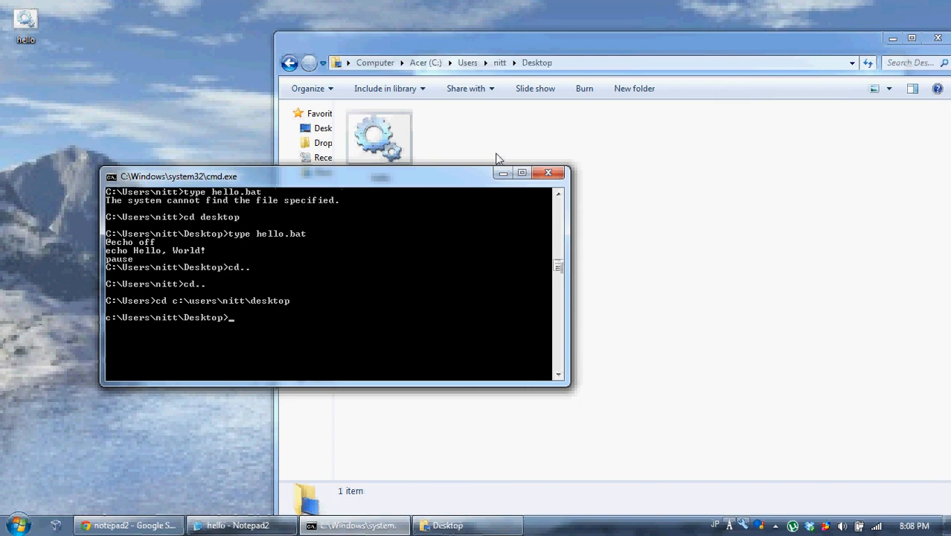
pyautogui.moveTo(381, 217)
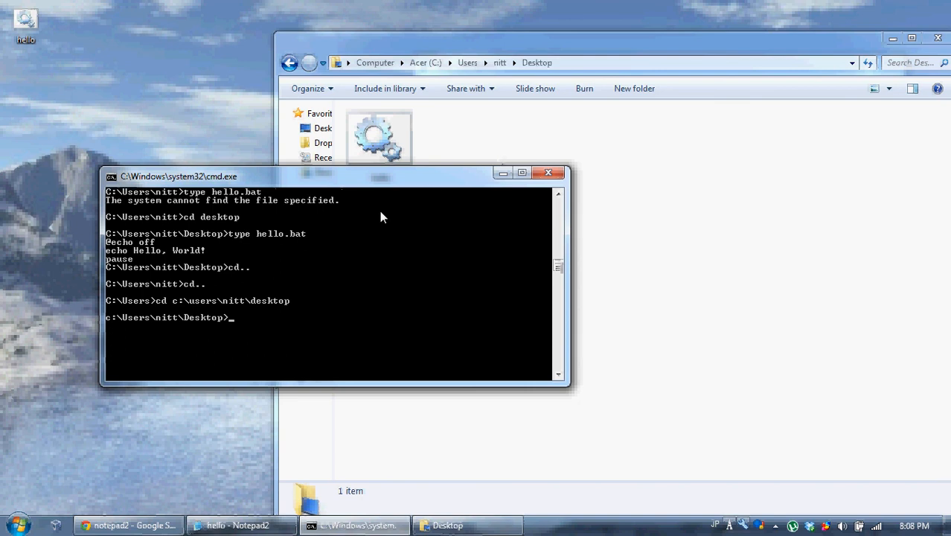
pyautogui.write('help')
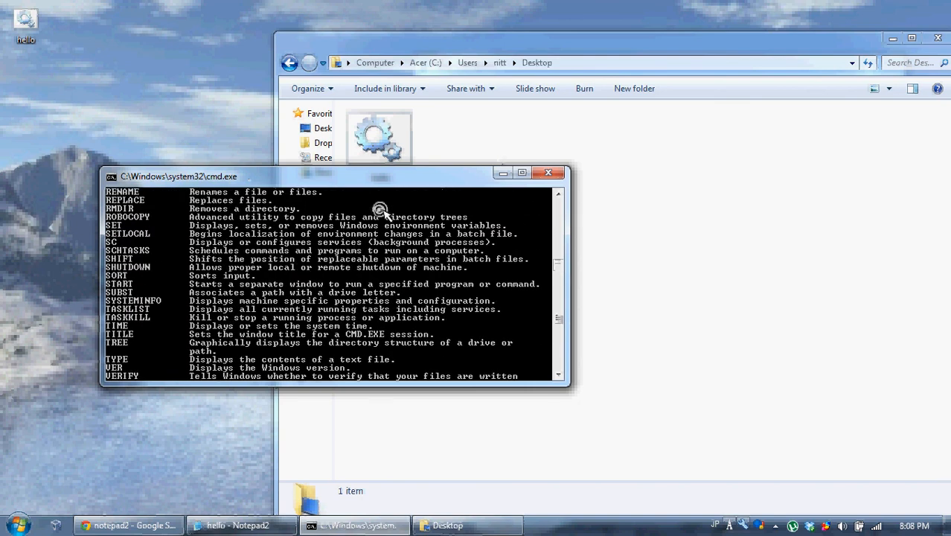